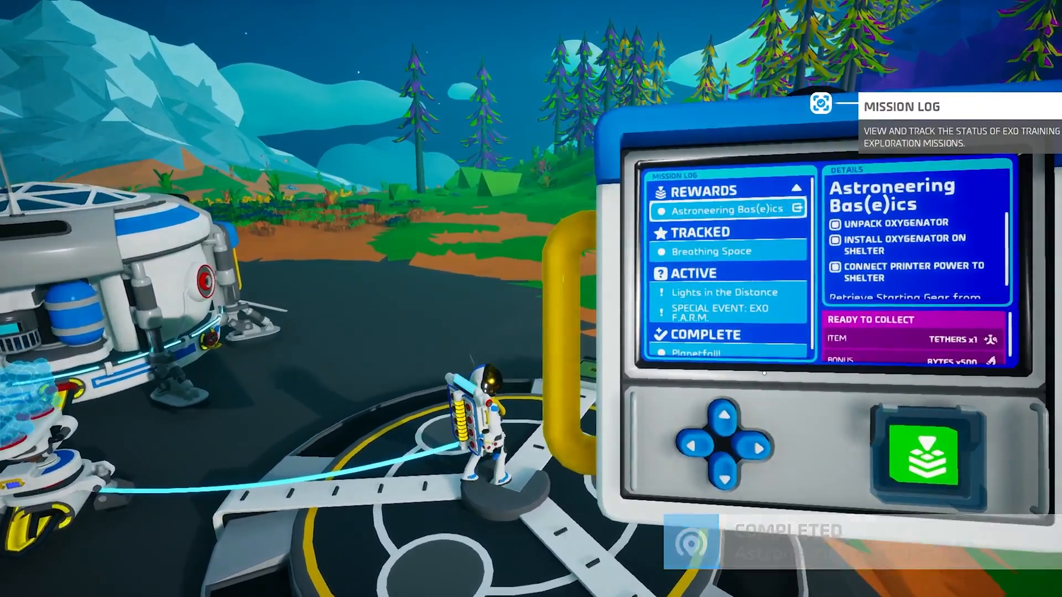
# - Choose the SAVE_2 .savegame file from the local saves for upload
pyautogui.click(921, 455)
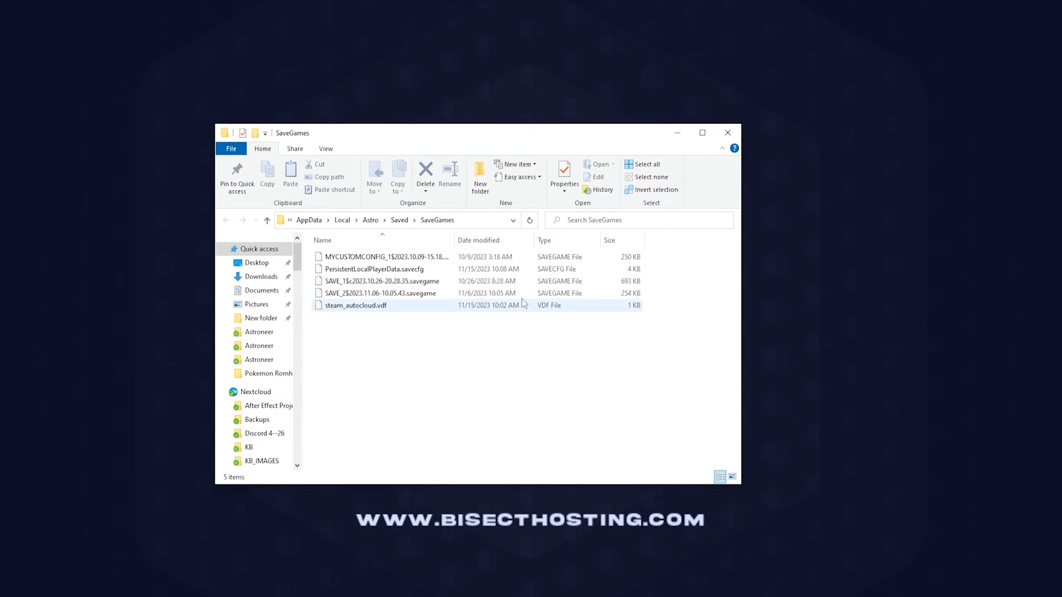
pyautogui.click(398, 328)
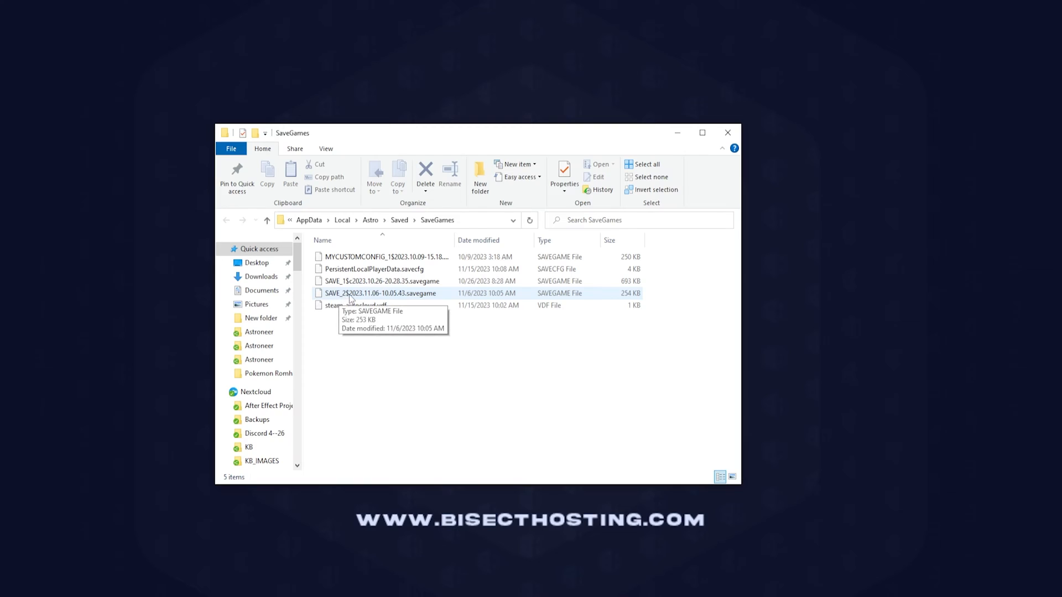
pyautogui.click(379, 292)
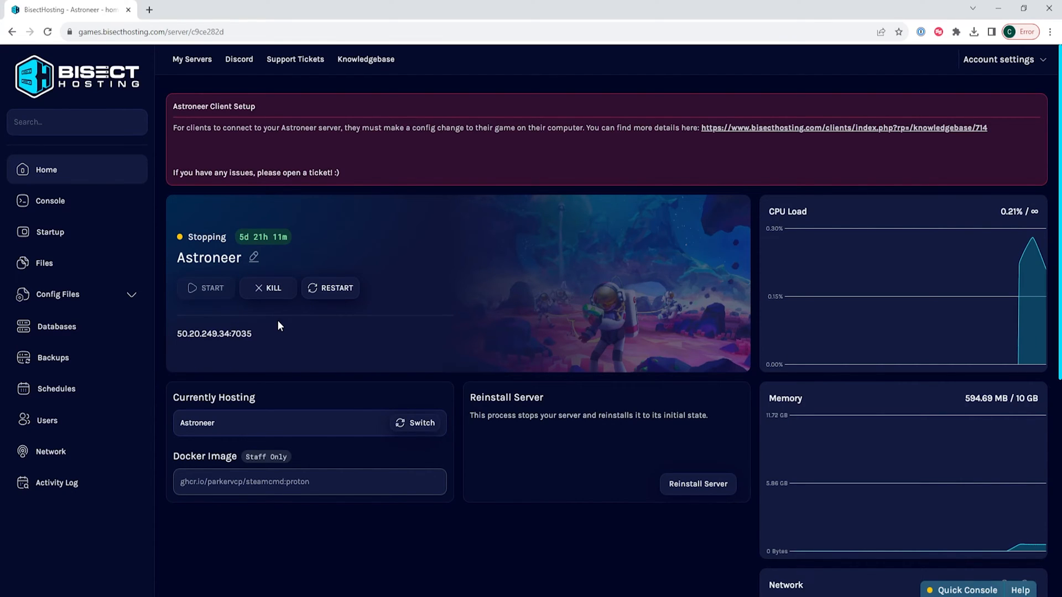
# - Browse the server files into Astro > Saved > SaveGames to place the upload
pyautogui.click(44, 263)
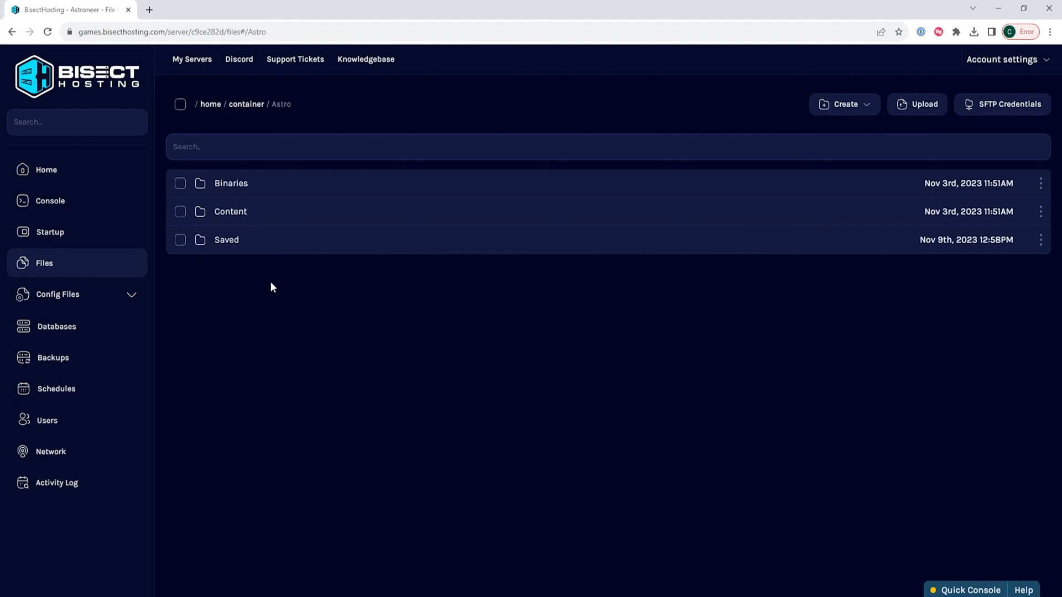
pyautogui.click(226, 239)
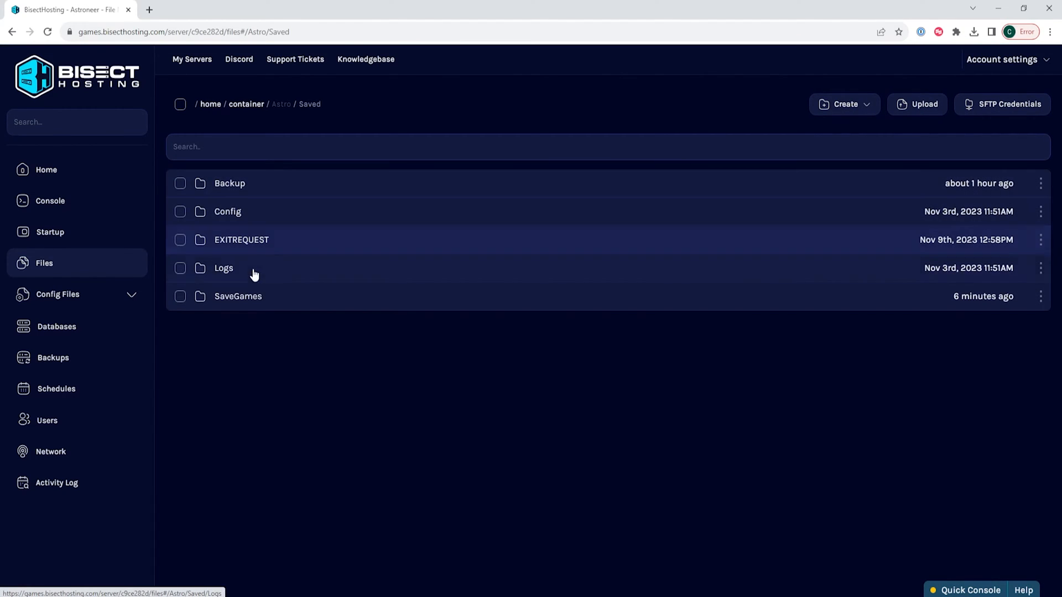
pyautogui.click(238, 297)
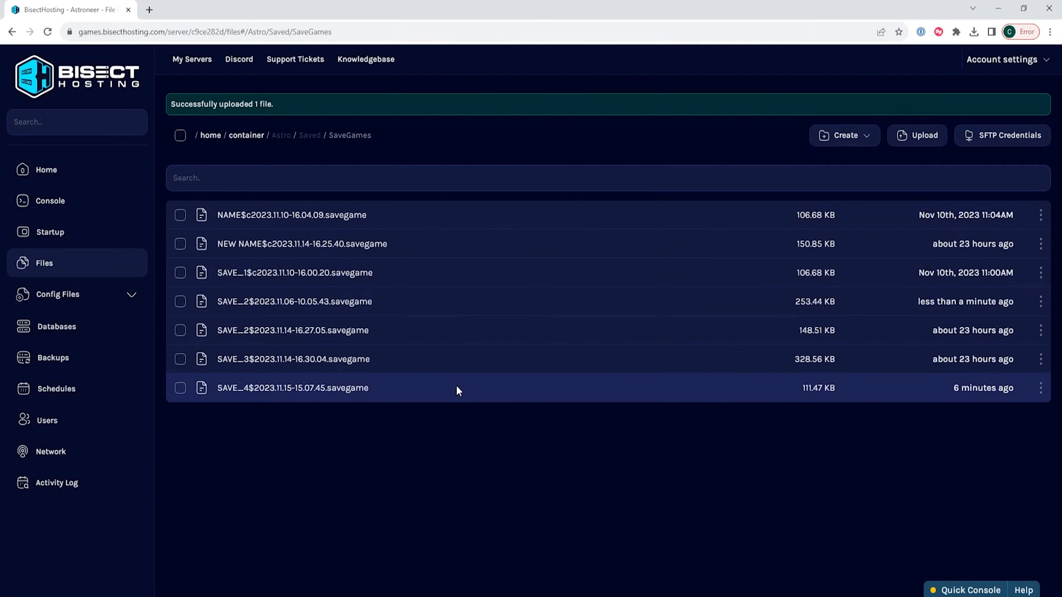
pyautogui.moveTo(500, 234)
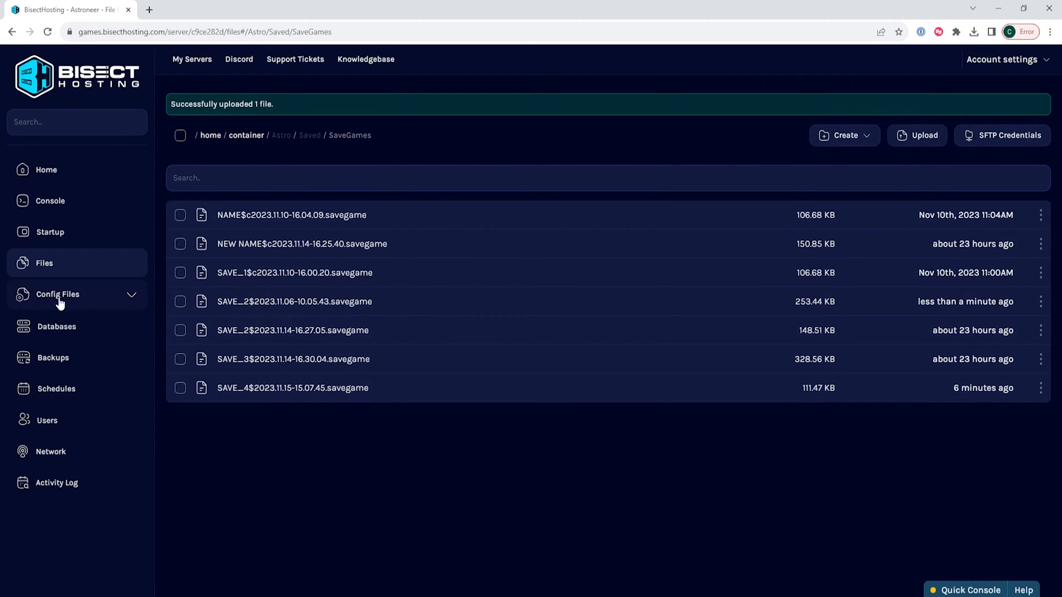
# - Edit AstroServerSettings.ini so ActiveSaveFileDescriptiveName reads SAVE_2 instead of SAVE_4
pyautogui.click(56, 294)
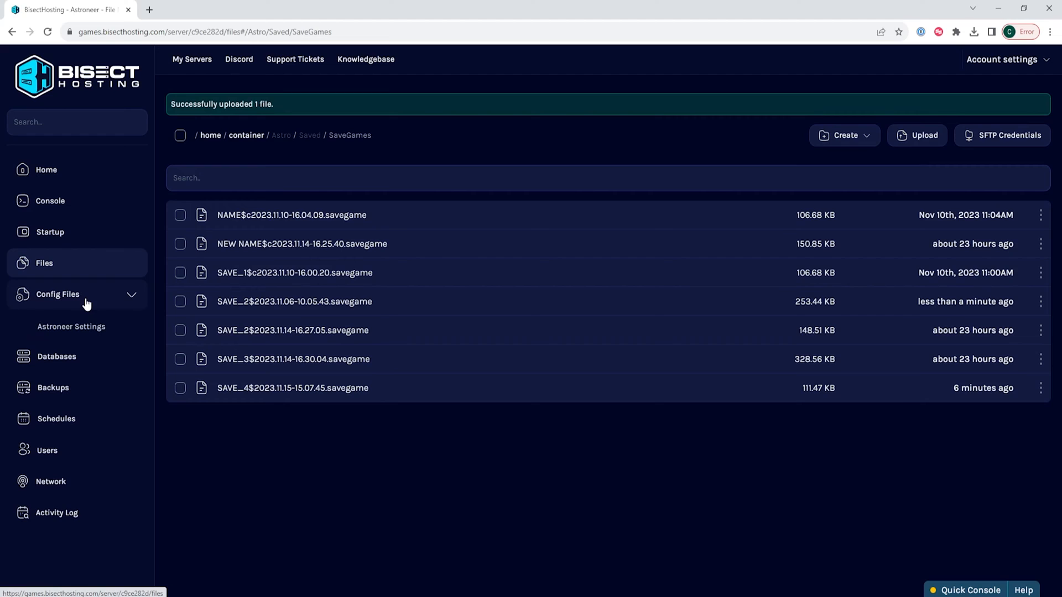
pyautogui.click(71, 327)
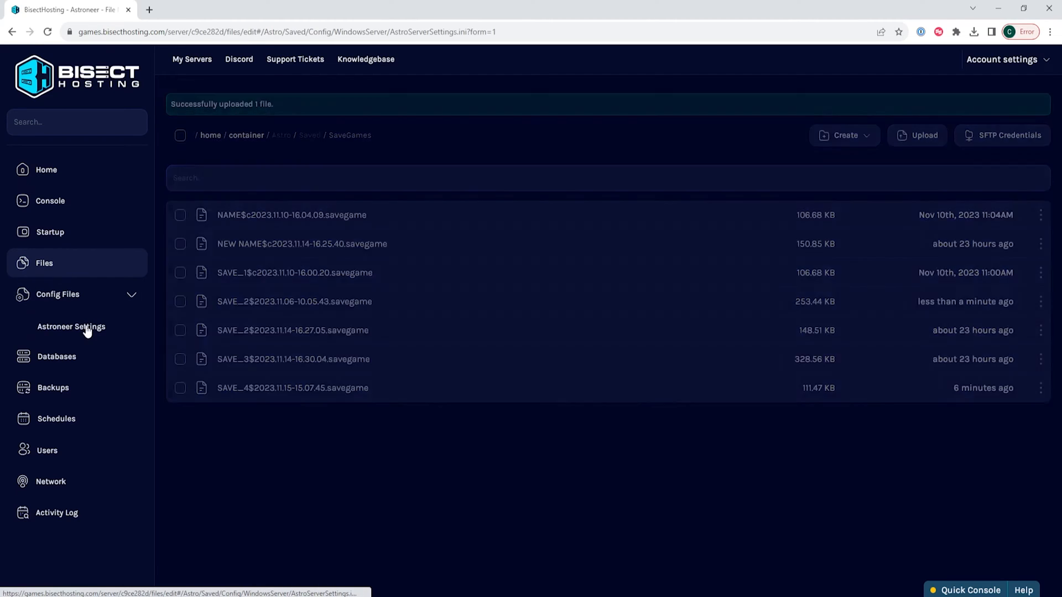
pyautogui.click(71, 326)
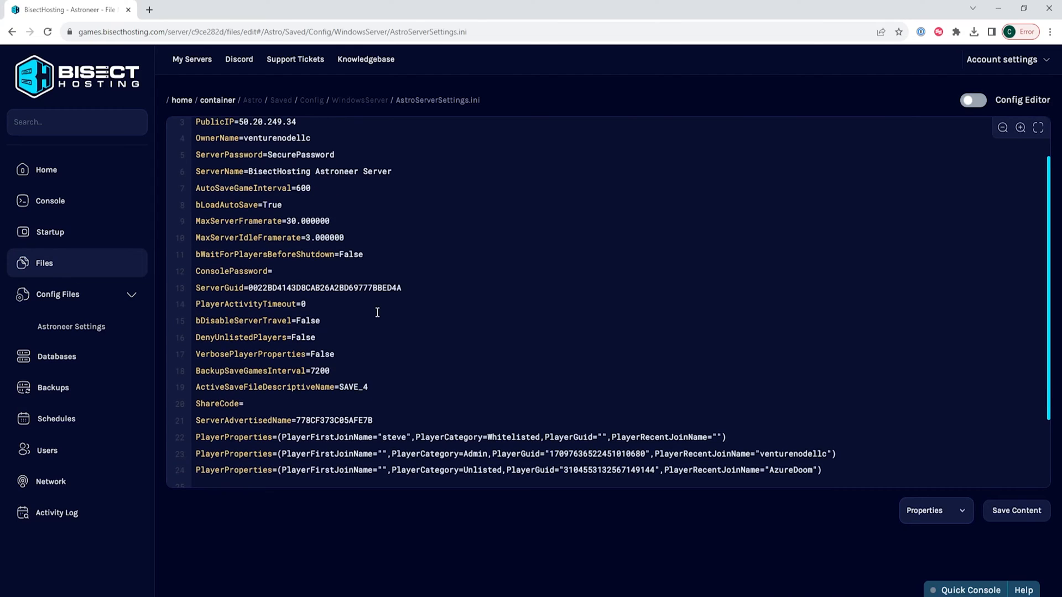
pyautogui.doubleClick(261, 387)
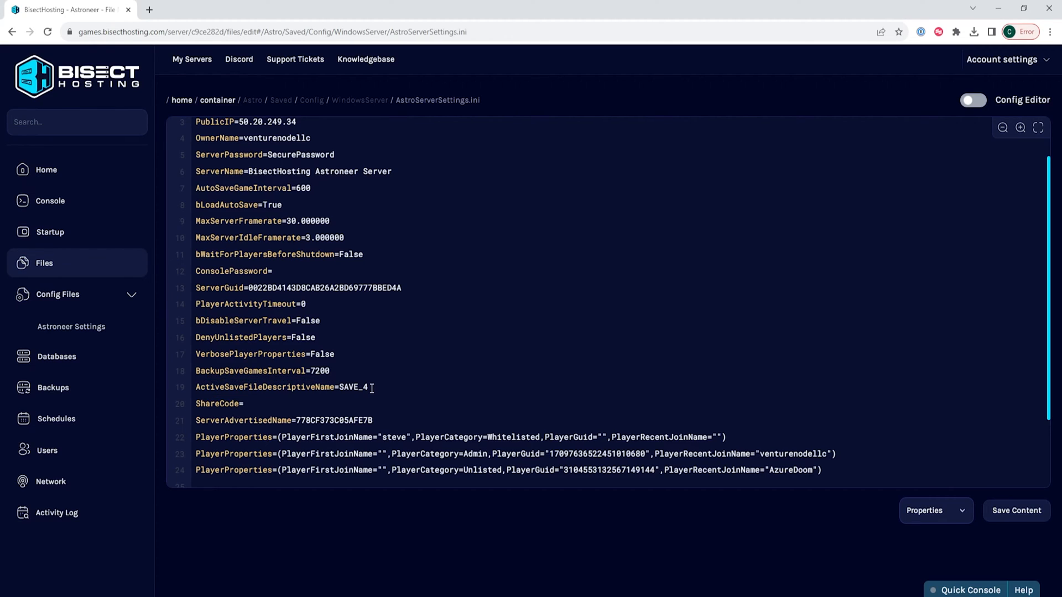
pyautogui.doubleClick(364, 387)
pyautogui.write('2')
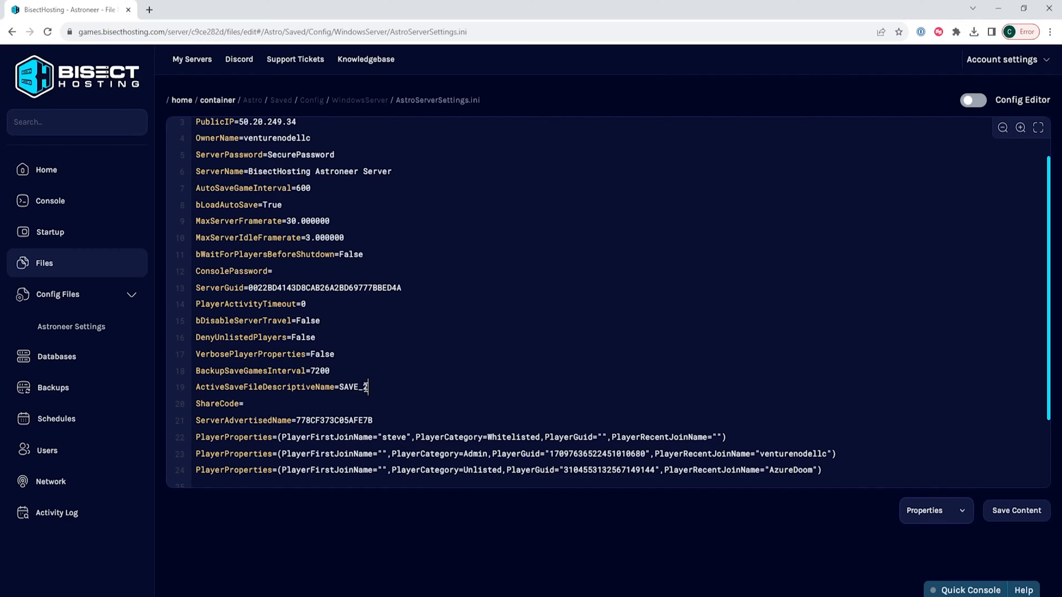
pyautogui.moveTo(540, 412)
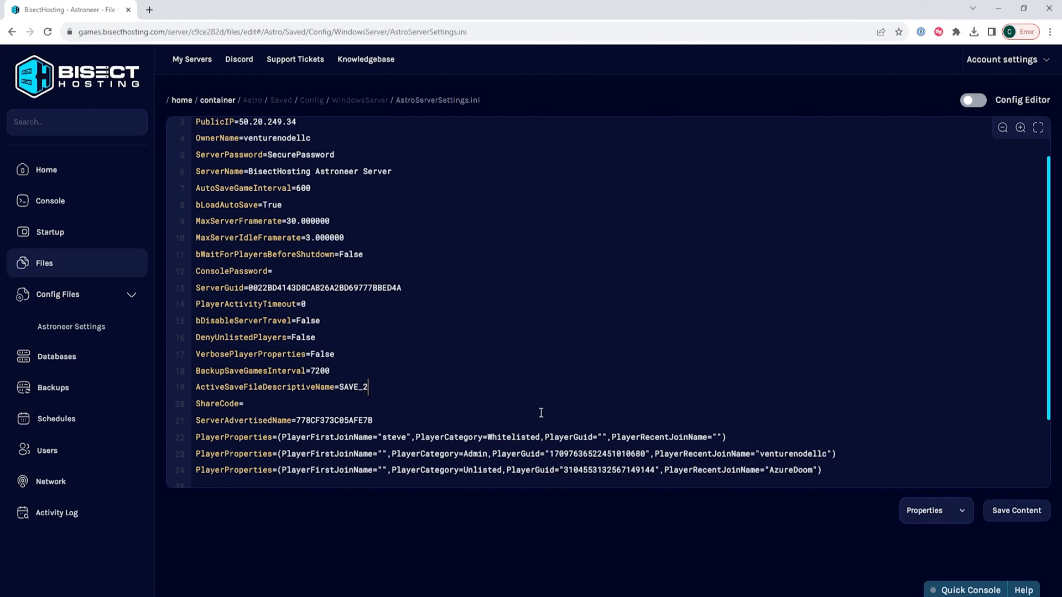
# - Save the edited settings file and return to the server overview
pyautogui.click(1015, 510)
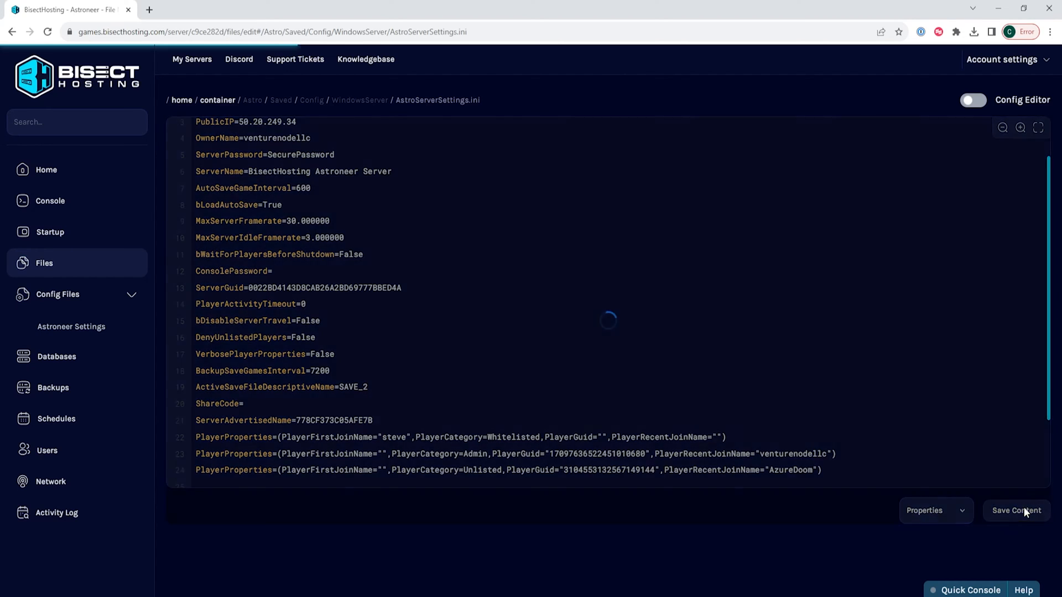
pyautogui.click(46, 170)
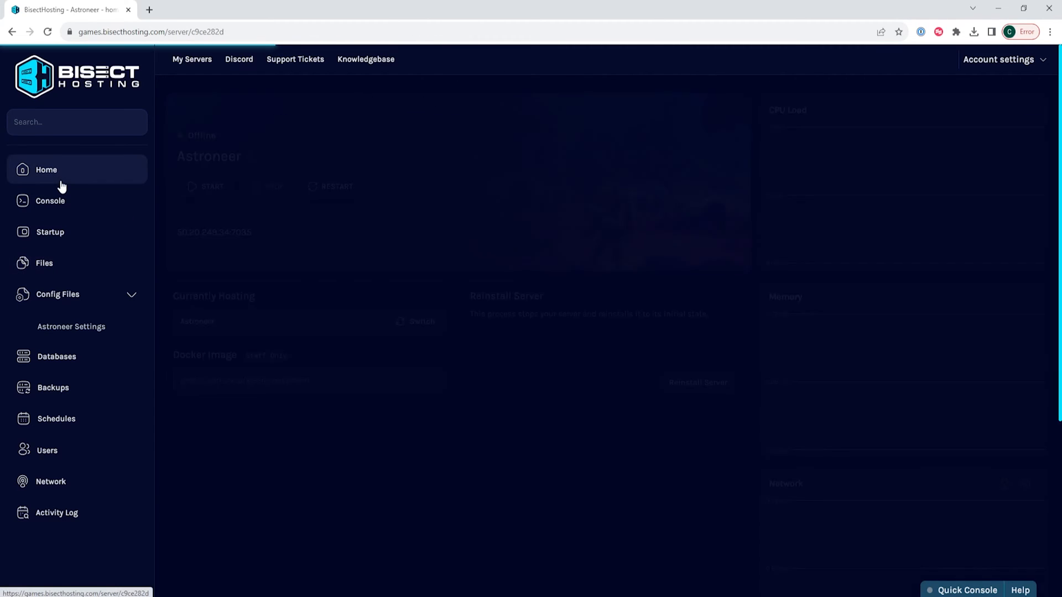